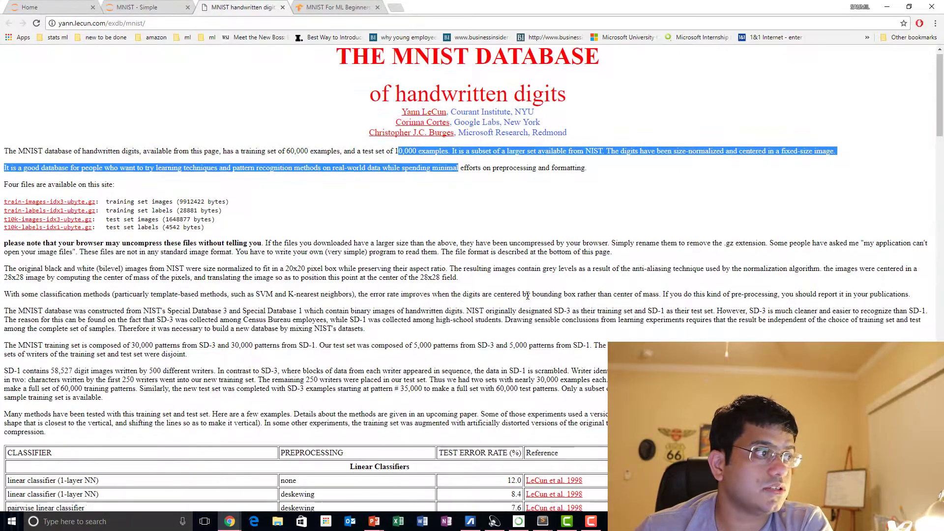
Glance at the MNIST For ML Beginners tutorial, then return to the MNIST - Simple notebook
{"action": "scroll", "scroll_direction": "down", "scroll_amount": 3}
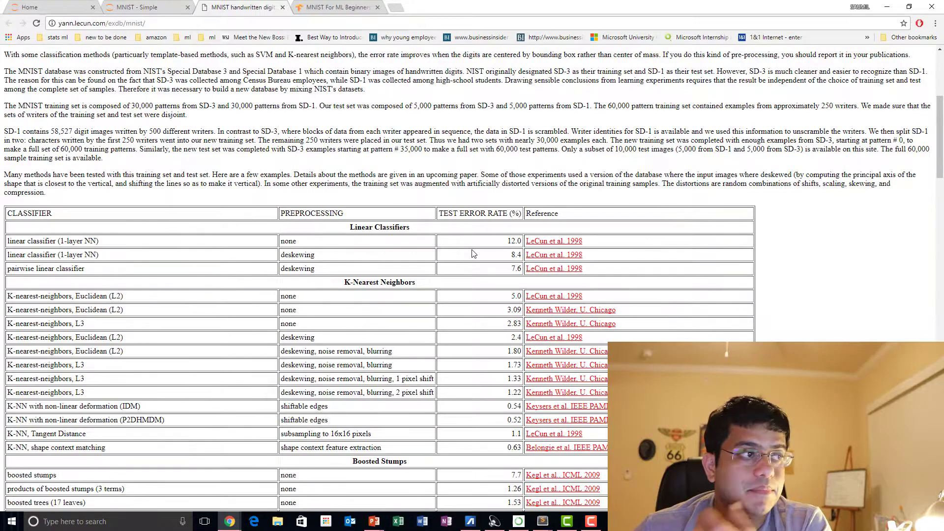
{"action": "scroll", "scroll_direction": "down", "scroll_amount": 3}
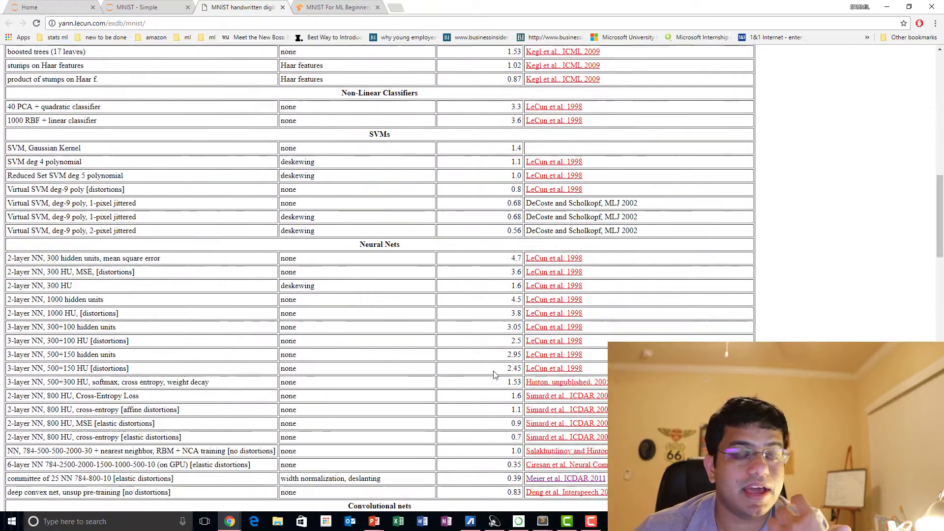
{"action": "scroll", "scroll_direction": "down", "scroll_amount": 3}
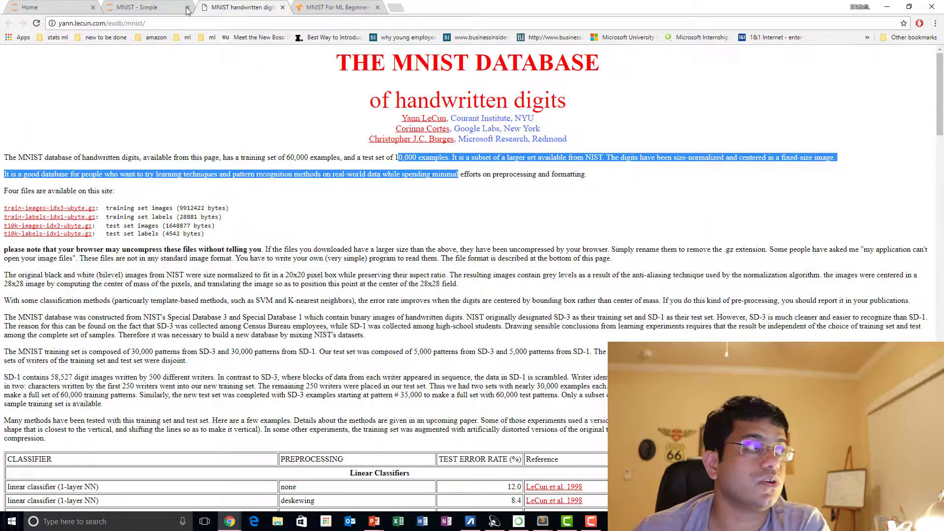
{"action": "left_click", "coordinate": [337, 8]}
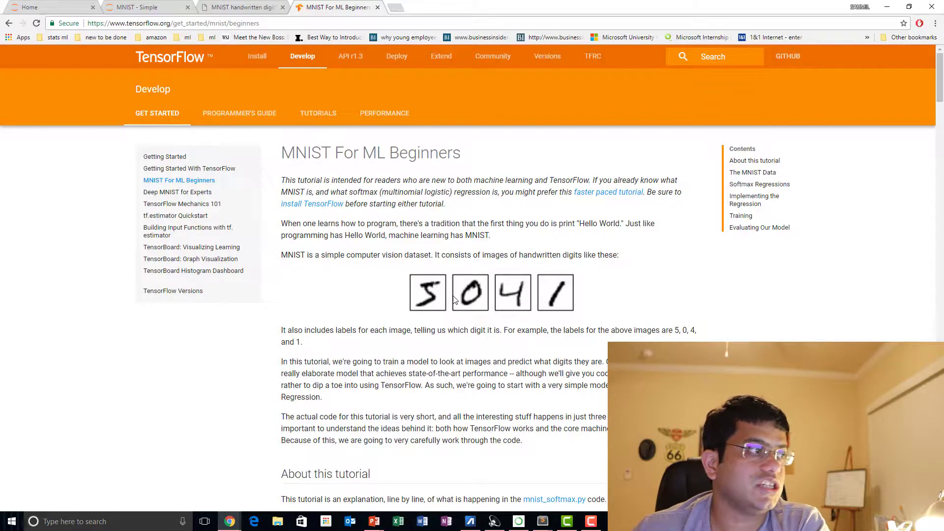
{"action": "left_click", "coordinate": [145, 7]}
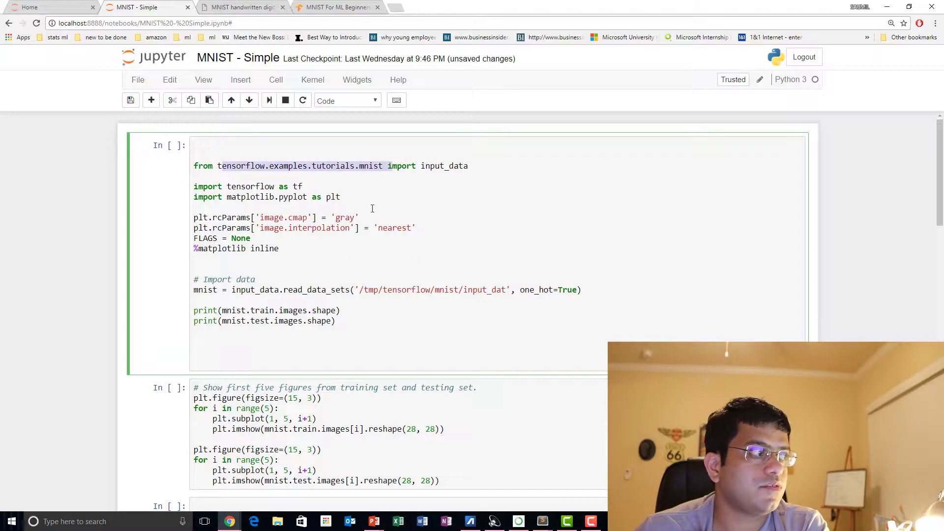
Run the import cell, printing shapes (55000, 784) and (10000, 784), and highlight the 10000 test count
{"action": "left_click_drag", "start_coordinate": [193, 311], "coordinate": [335, 320]}
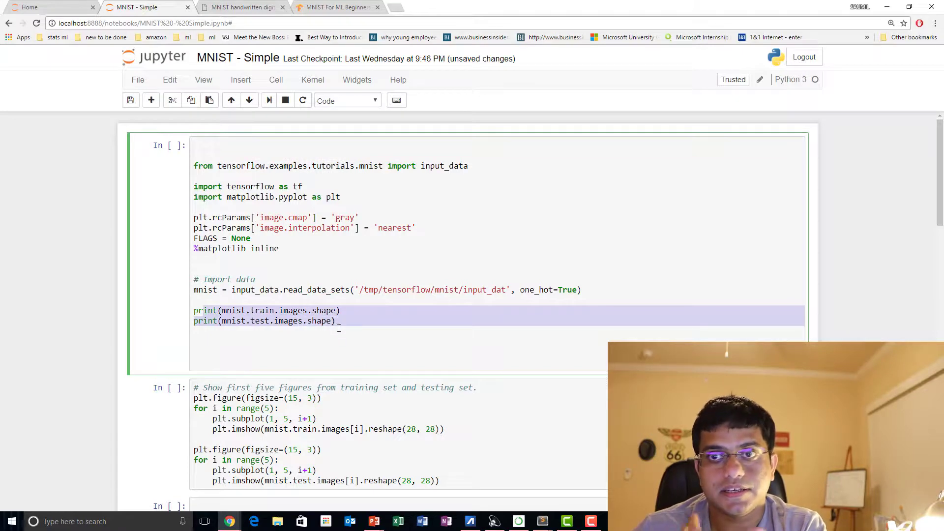
{"action": "left_click", "coordinate": [212, 352]}
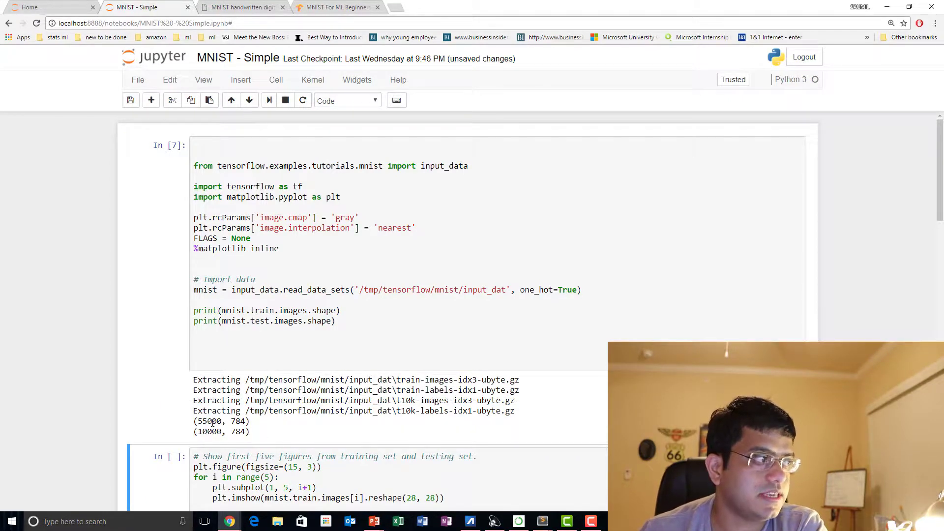
{"action": "double_click", "coordinate": [207, 421]}
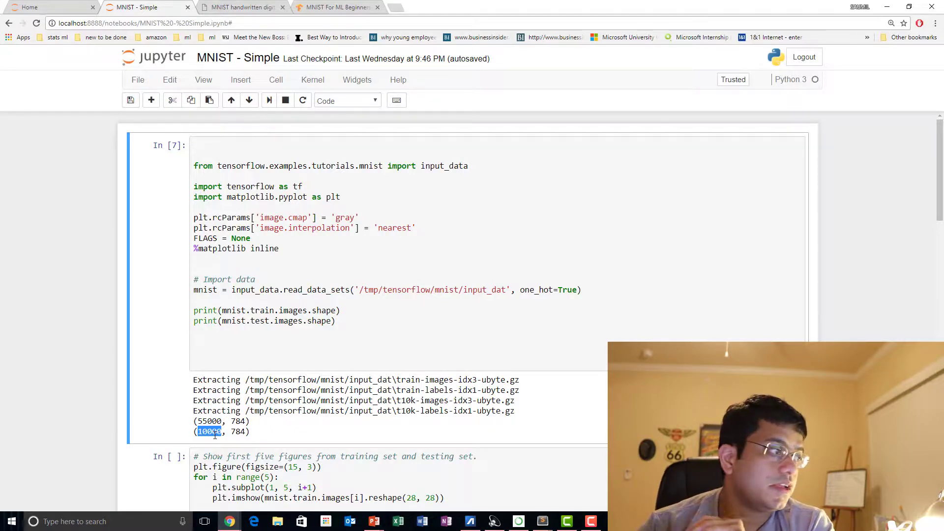
Scroll through the 'Show first five figures' cell and its digit plots 7 3 4 6 1 and 7 2 1 0 4
{"action": "scroll", "scroll_direction": "down", "scroll_amount": 3}
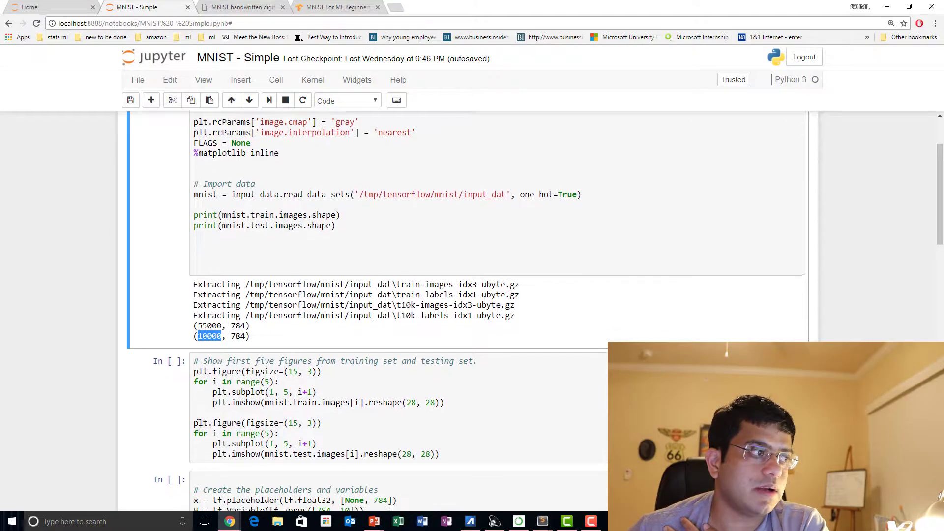
{"action": "scroll", "scroll_direction": "down", "scroll_amount": 3}
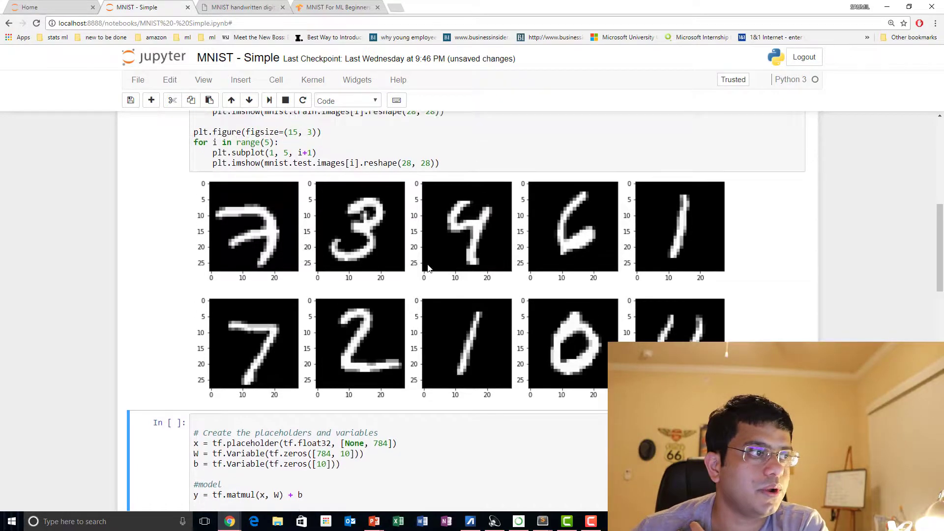
{"action": "scroll", "scroll_direction": "down", "scroll_amount": 3}
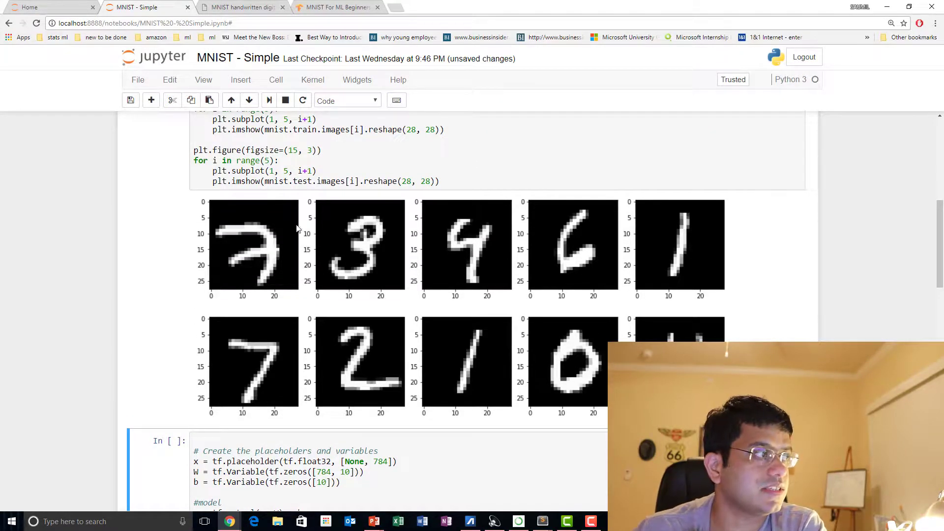
{"action": "mouse_move", "coordinate": [375, 260]}
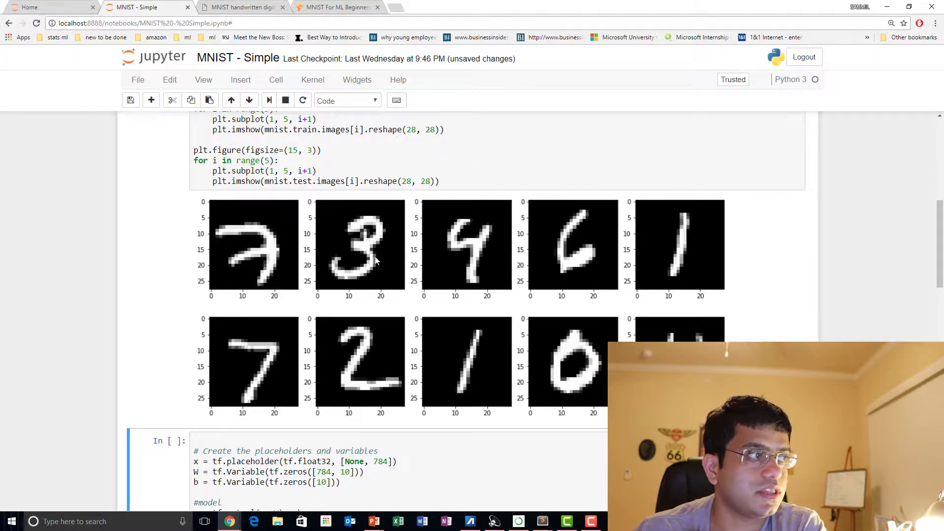
{"action": "mouse_move", "coordinate": [470, 245]}
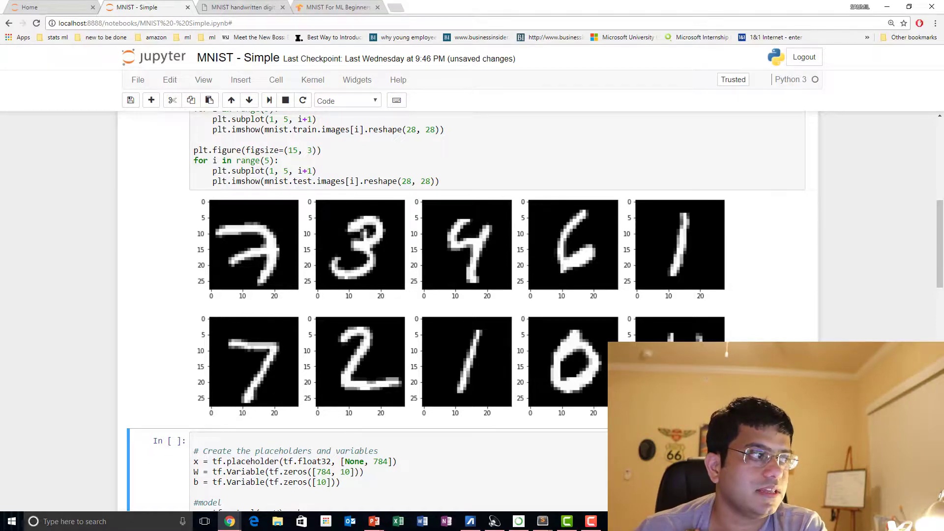
{"action": "scroll", "scroll_direction": "down", "scroll_amount": 3}
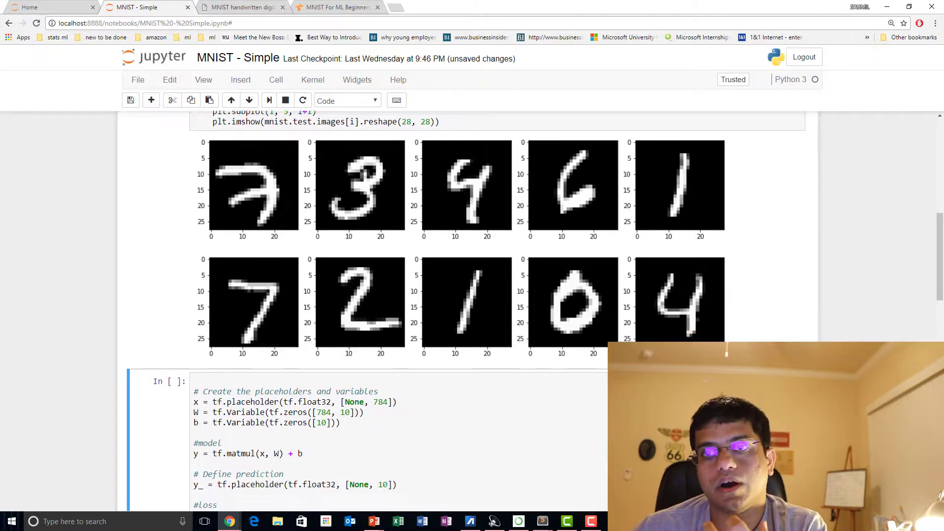
{"action": "scroll", "scroll_direction": "down", "scroll_amount": 3}
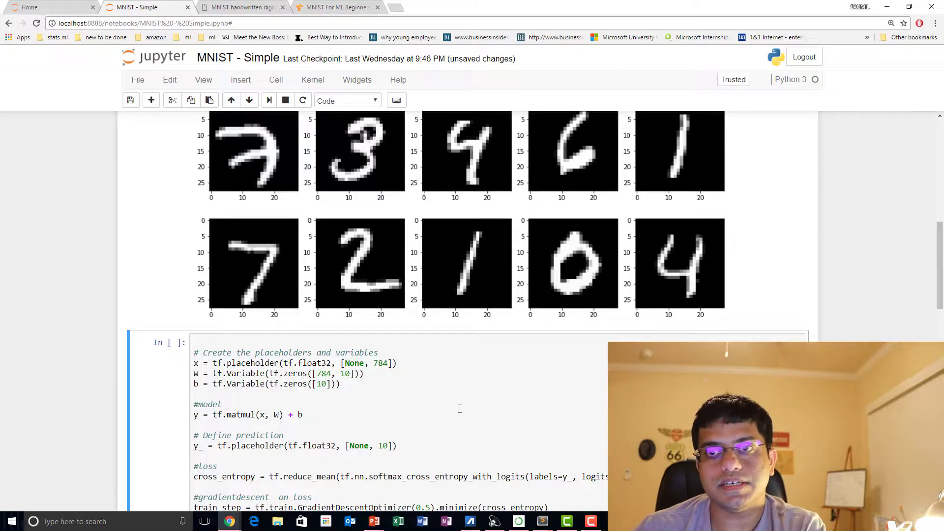
{"action": "mouse_move", "coordinate": [299, 401]}
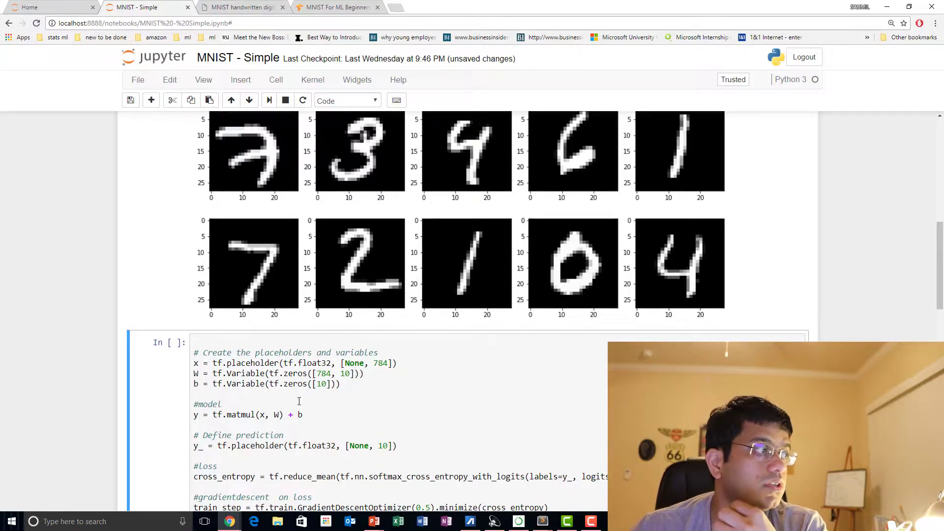
{"action": "scroll", "scroll_direction": "down", "scroll_amount": 3}
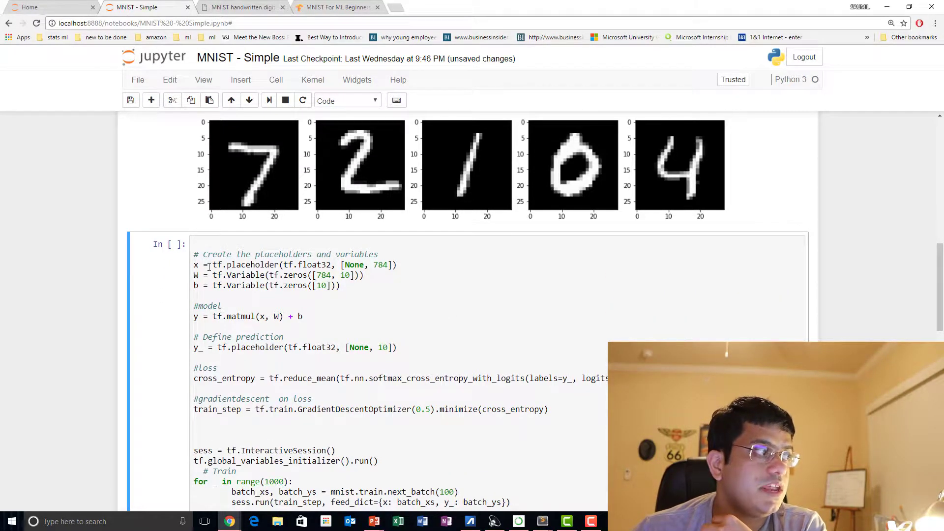
{"action": "scroll", "scroll_direction": "down", "scroll_amount": 3}
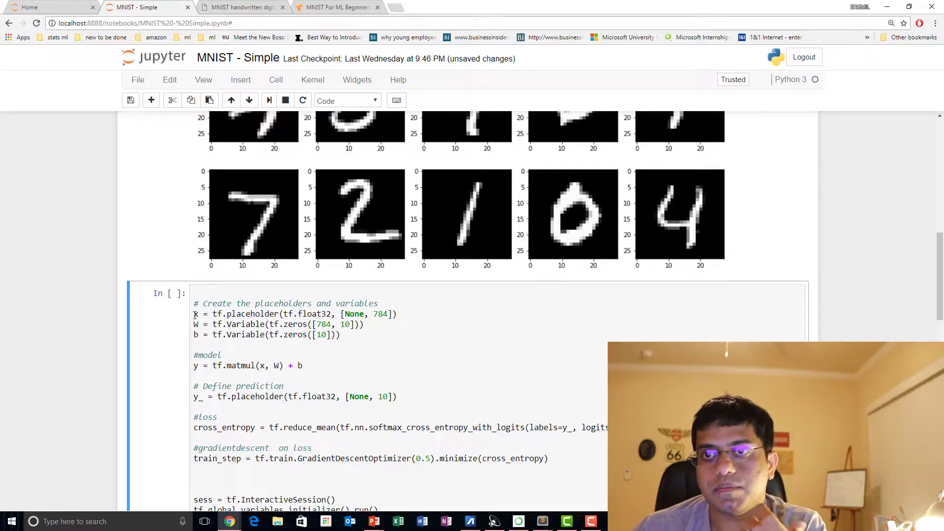
{"action": "left_click", "coordinate": [199, 313]}
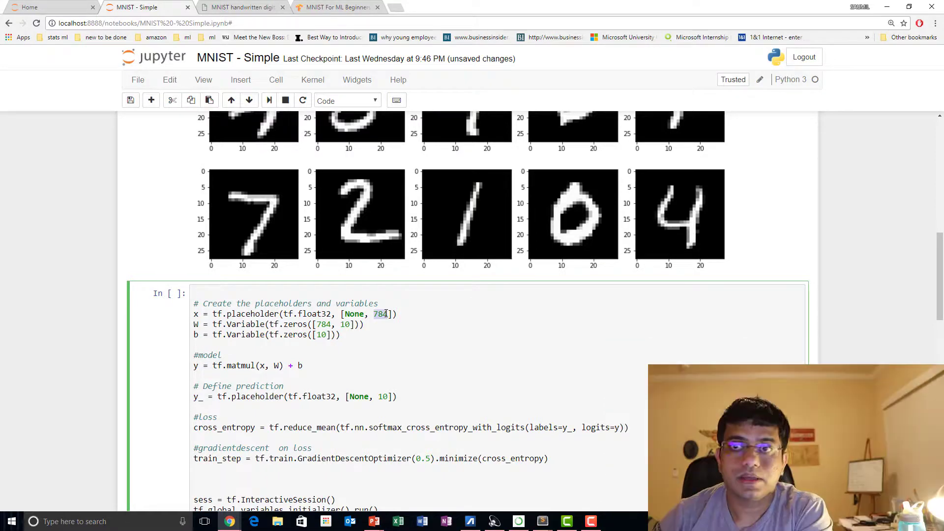
{"action": "scroll", "scroll_direction": "down", "scroll_amount": 3}
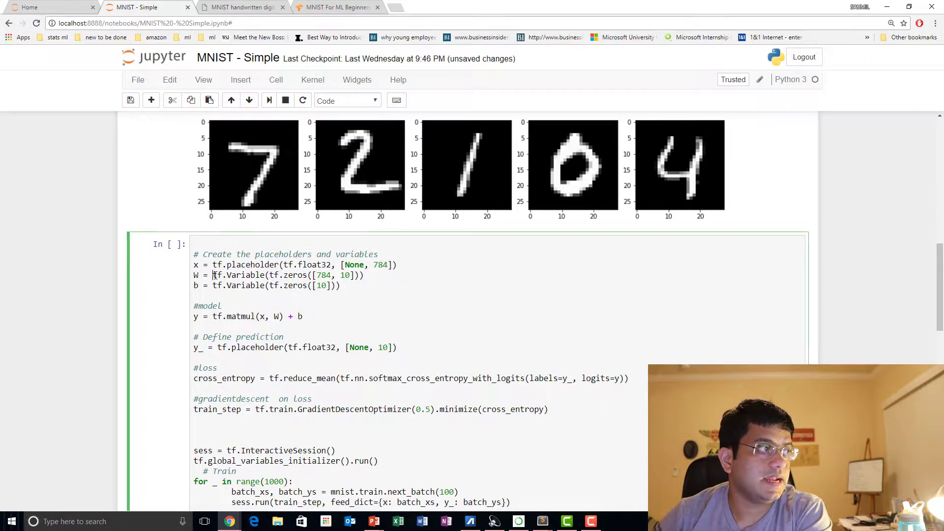
{"action": "double_click", "coordinate": [239, 275]}
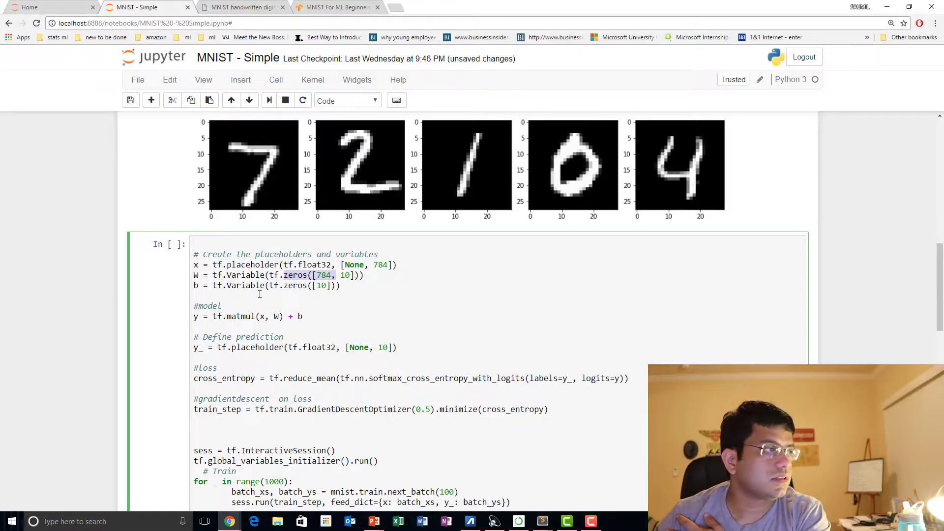
{"action": "scroll", "scroll_direction": "down", "scroll_amount": 3}
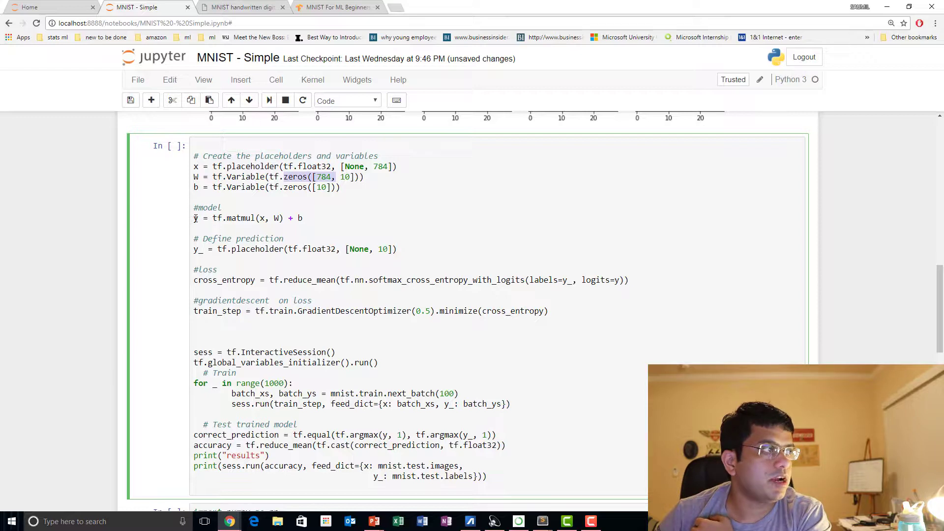
{"action": "triple_click", "coordinate": [247, 218]}
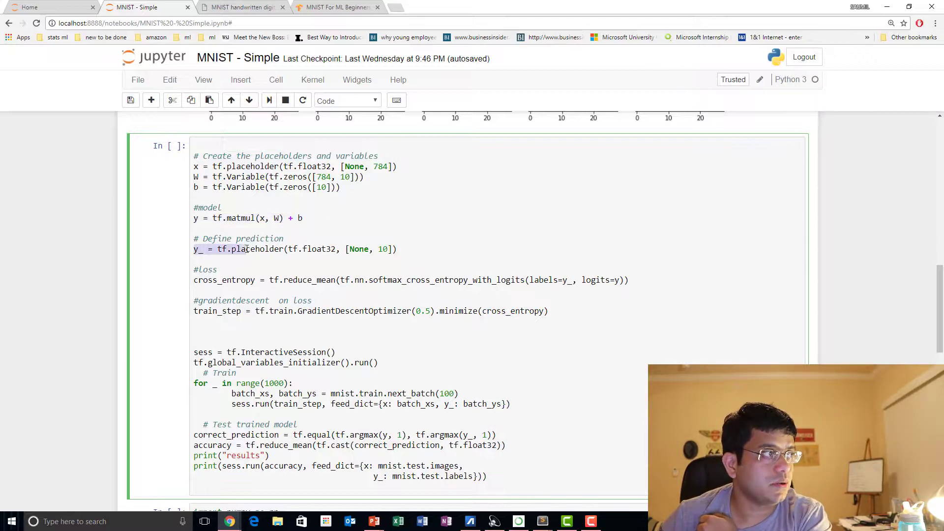
{"action": "double_click", "coordinate": [259, 249]}
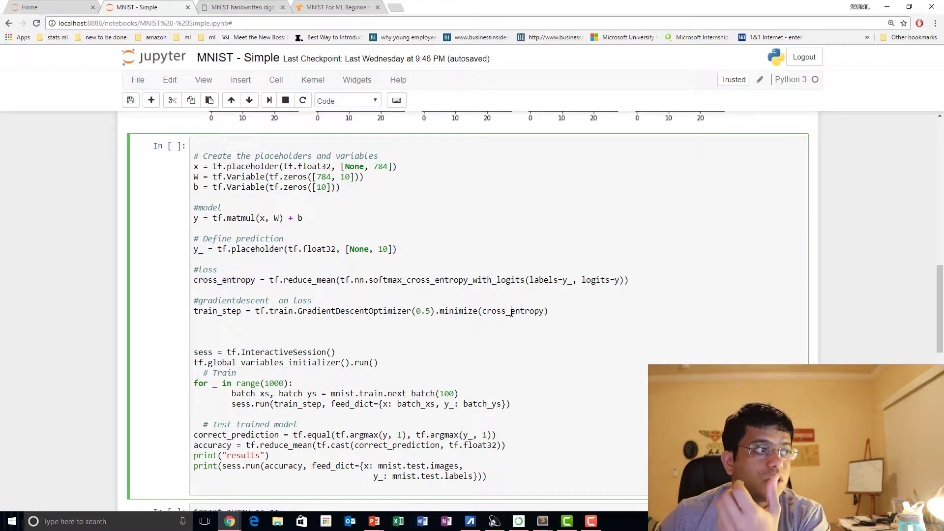
{"action": "double_click", "coordinate": [512, 311]}
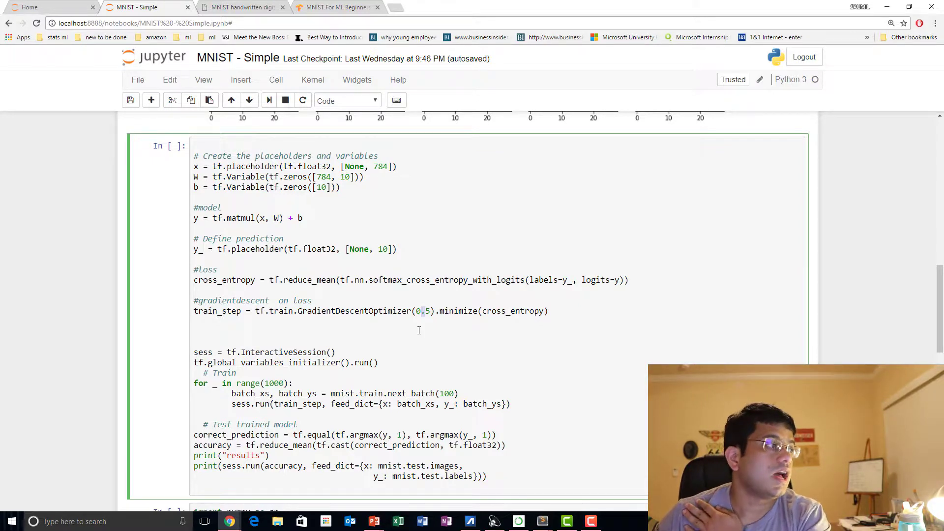
{"action": "scroll", "scroll_direction": "down", "scroll_amount": 3}
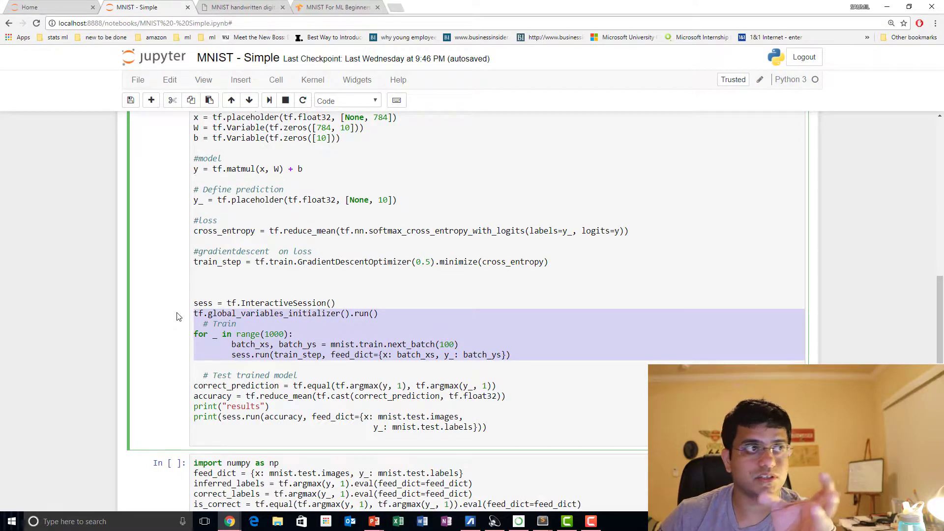
{"action": "mouse_move", "coordinate": [185, 334]}
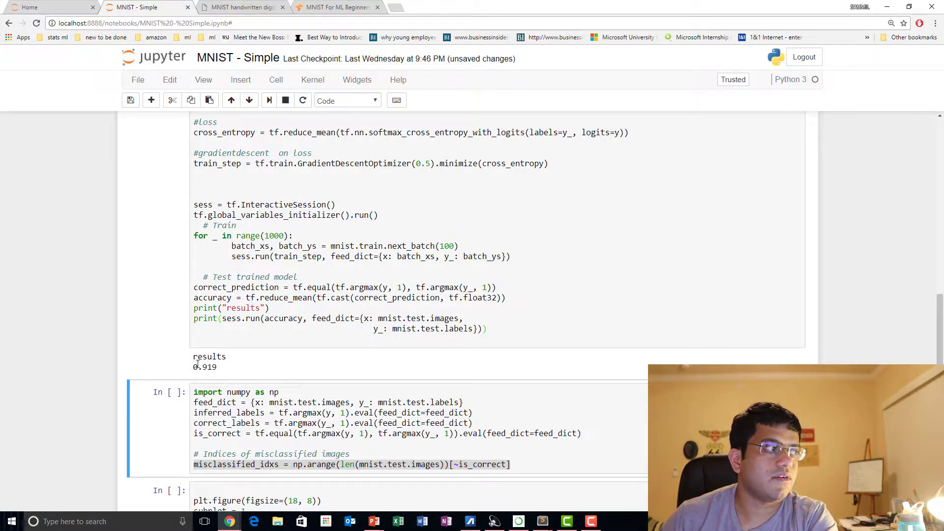
Highlight the printed 0.919 test accuracy in the training cell output
{"action": "double_click", "coordinate": [207, 367]}
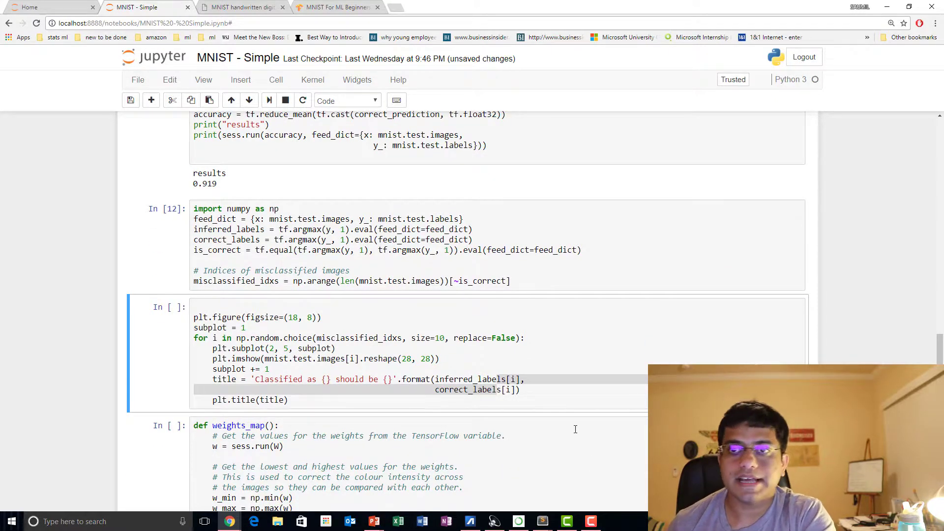
Scroll past the ten misclassified-digit plots down to the weights_map function cells
{"action": "scroll", "scroll_direction": "down", "scroll_amount": 3}
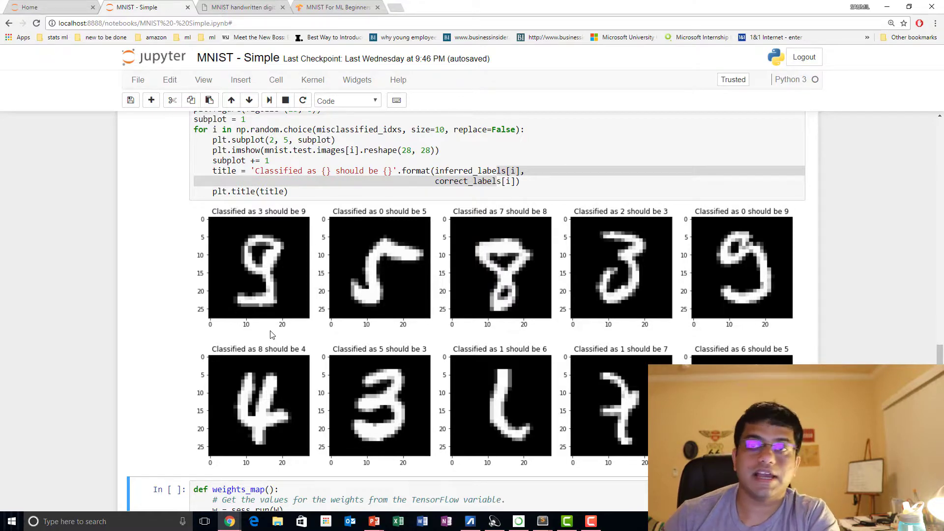
{"action": "mouse_move", "coordinate": [244, 416]}
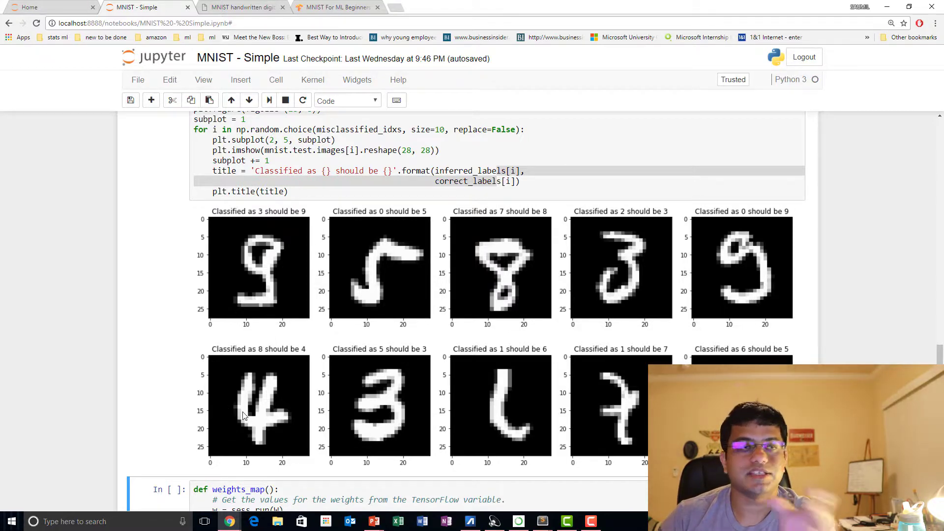
{"action": "mouse_move", "coordinate": [265, 397]}
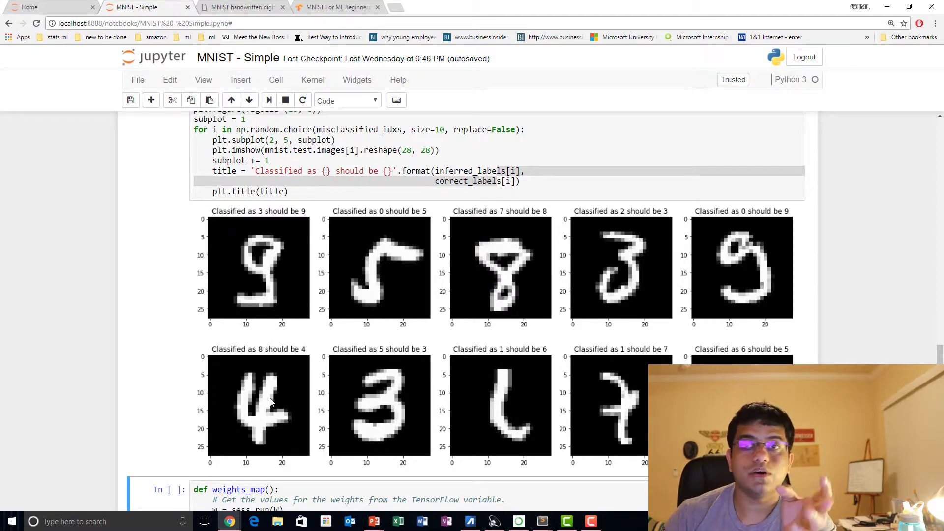
{"action": "scroll", "scroll_direction": "down", "scroll_amount": 3}
{"action": "type", "text": "weights_map()"}
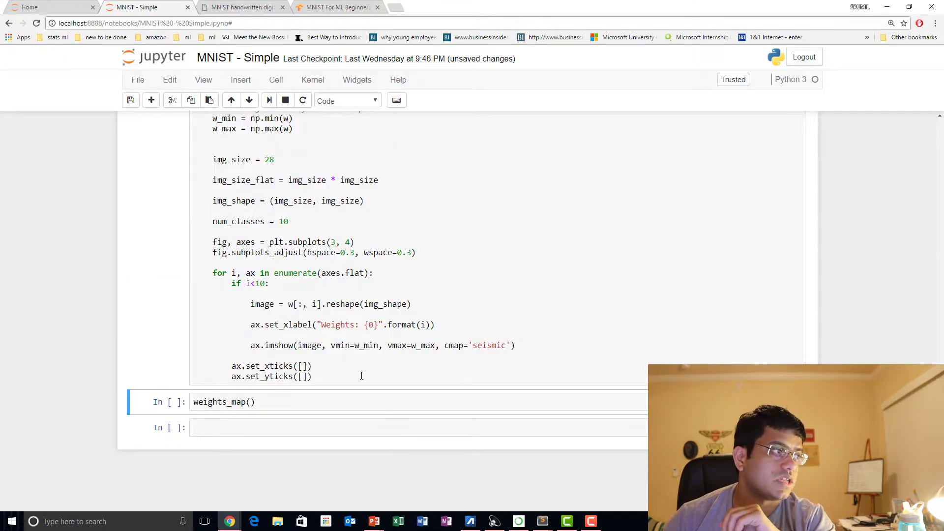
Run weights_map() to render the red-blue weight images for classes 0 through 9
{"action": "key", "text": "shift+enter"}
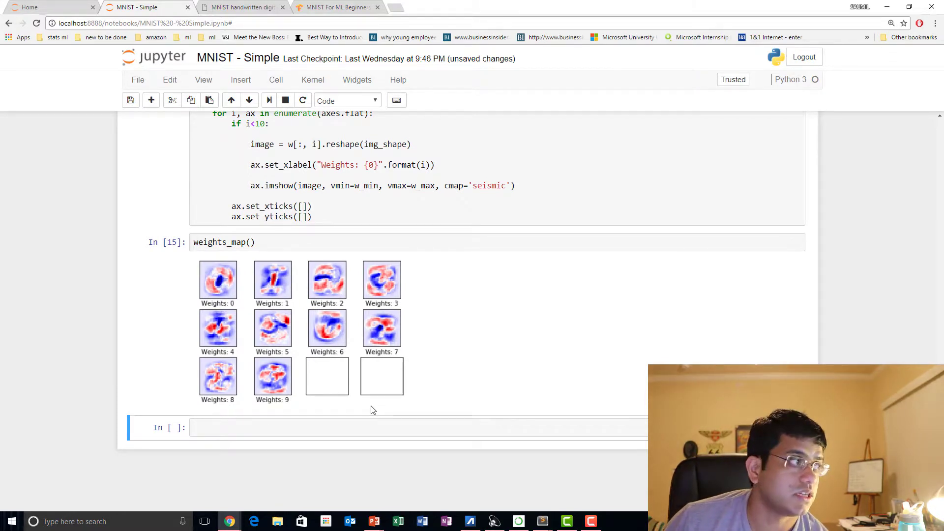
{"action": "mouse_move", "coordinate": [397, 363]}
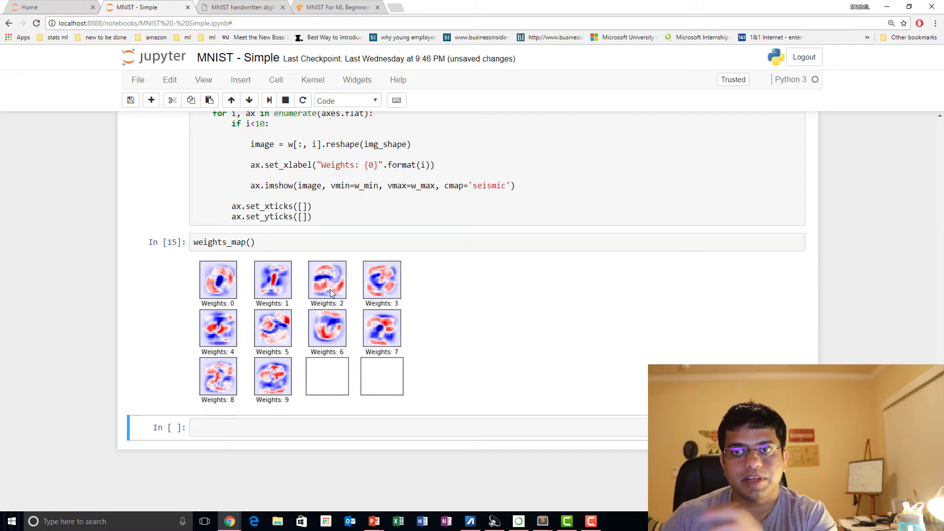
{"action": "mouse_move", "coordinate": [351, 301]}
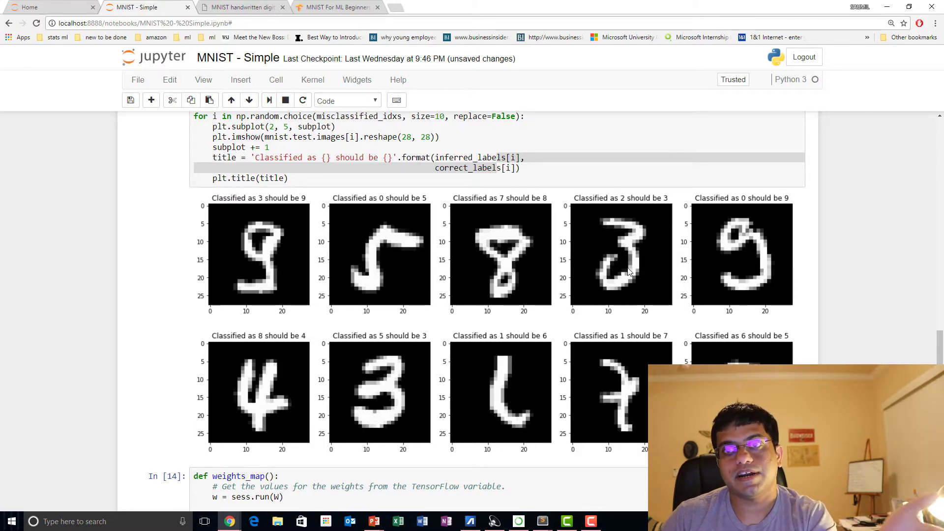
{"action": "scroll", "scroll_direction": "down", "scroll_amount": 3}
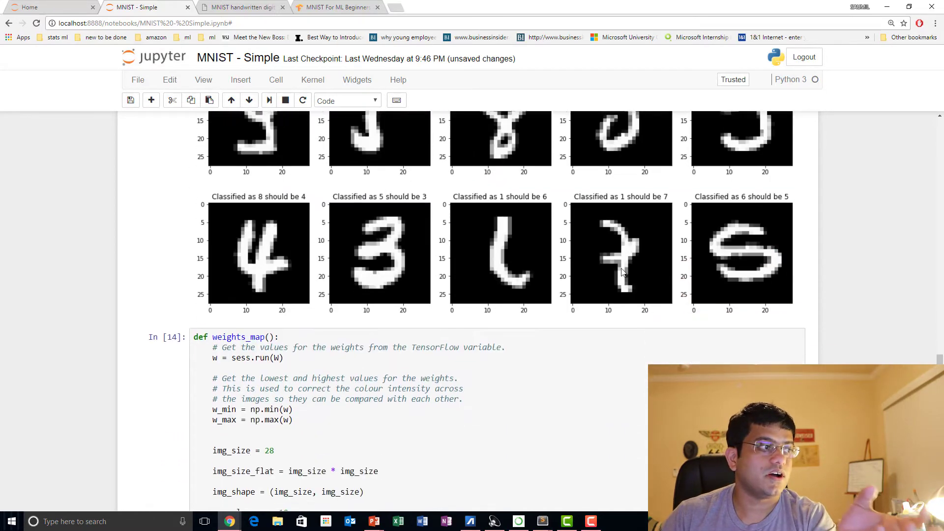